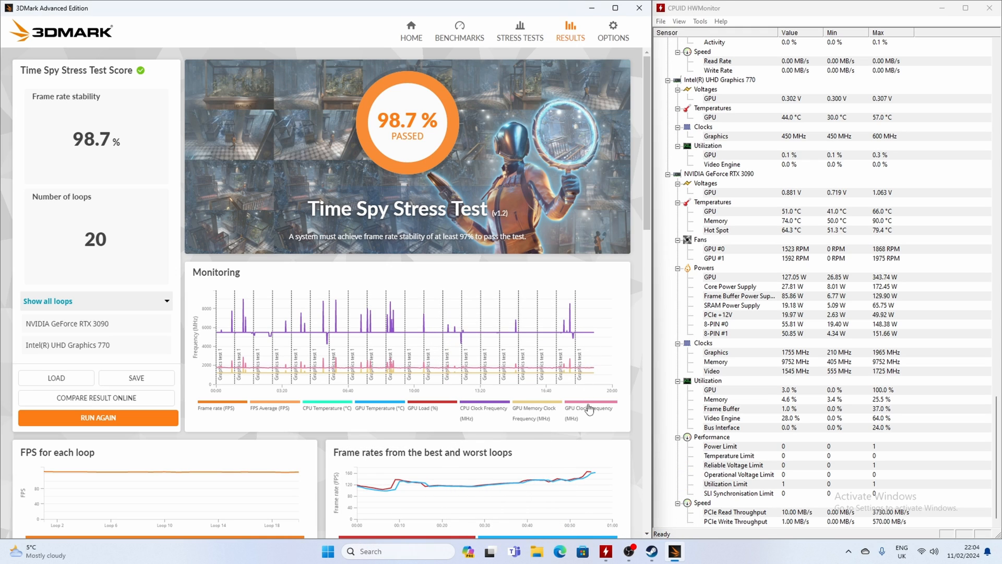
scroll("down", 3)
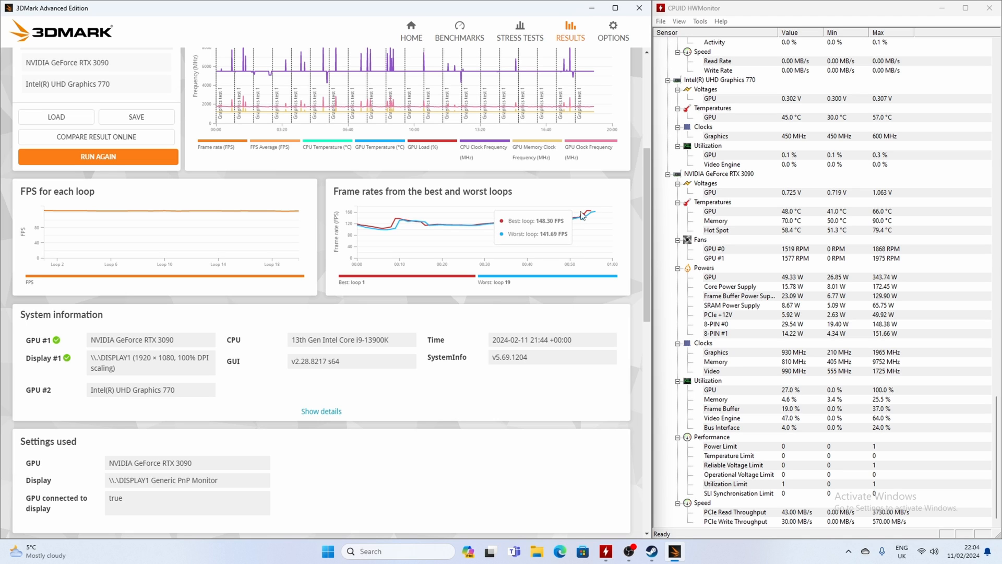
scroll("down", 3)
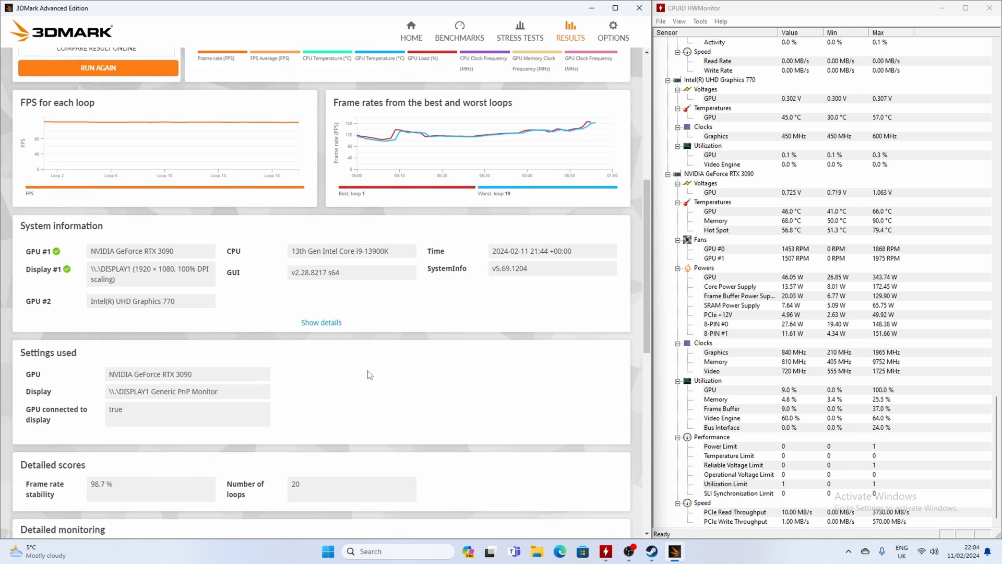
scroll("down", 3)
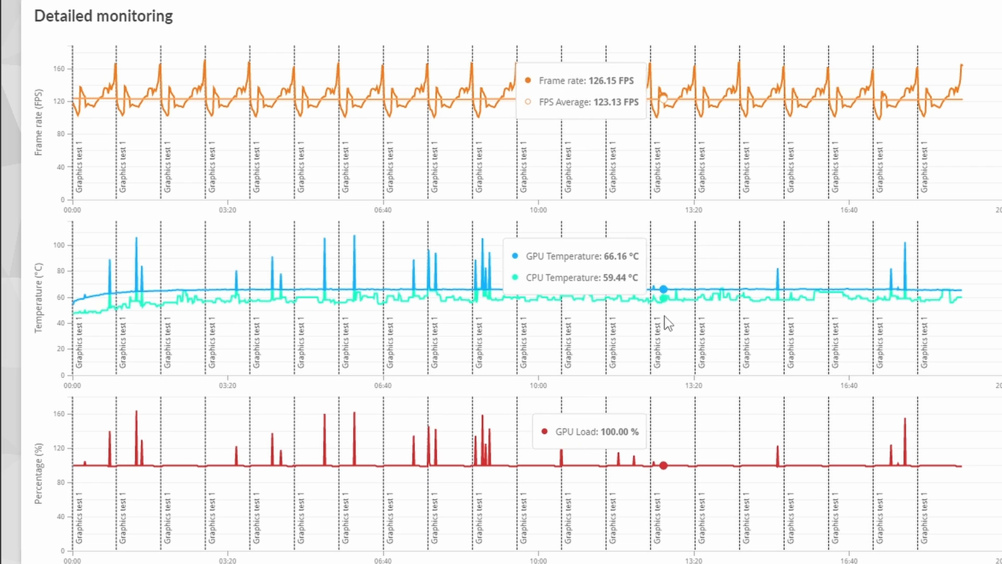